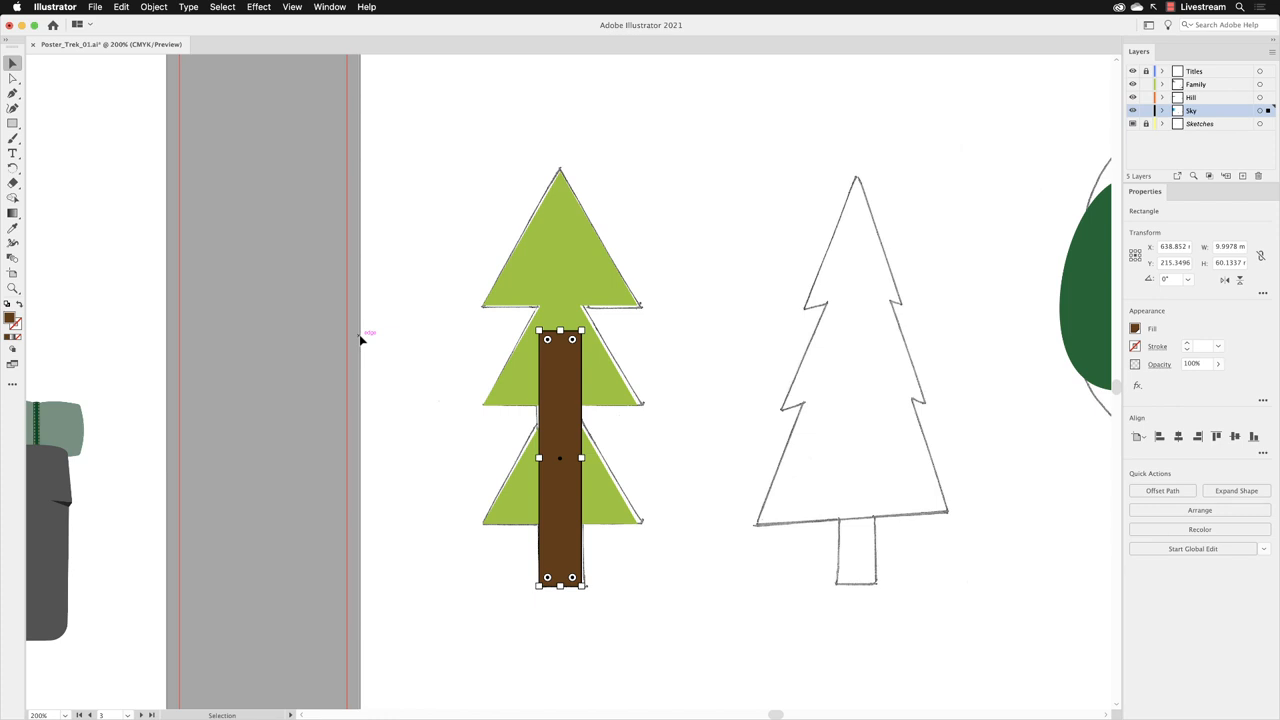
pyautogui.moveTo(40, 198)
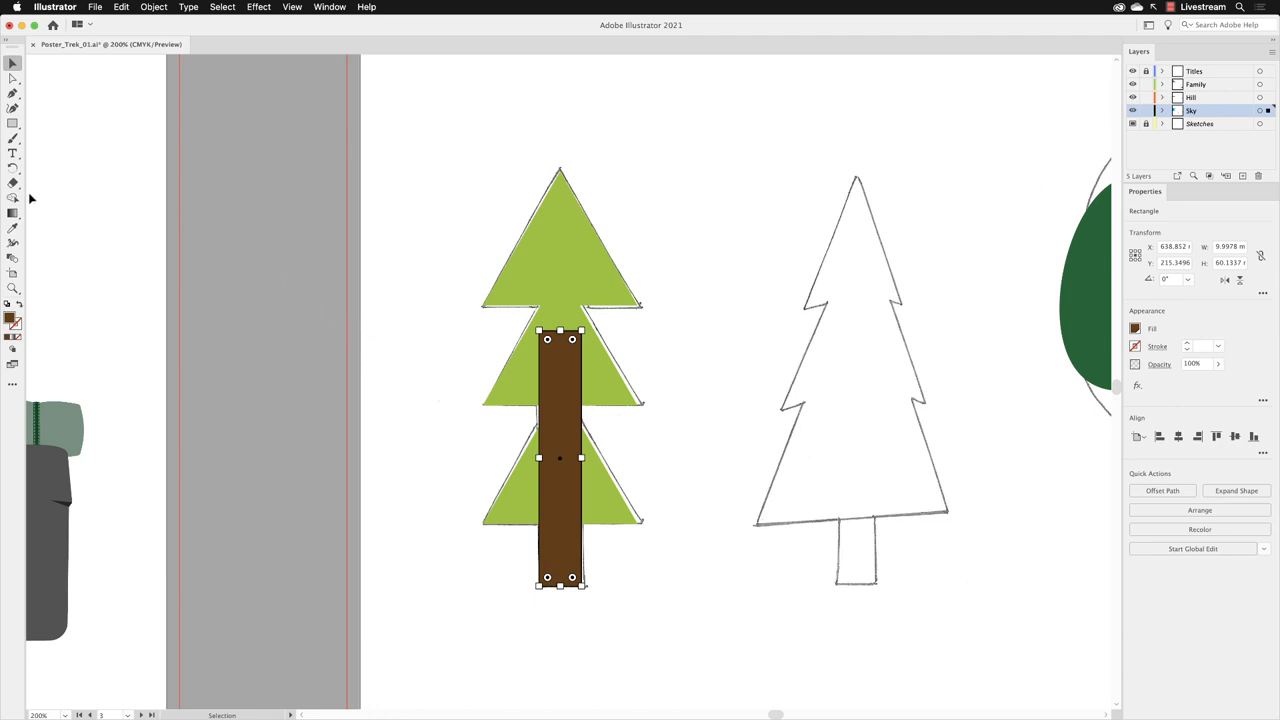
pyautogui.moveTo(36, 200)
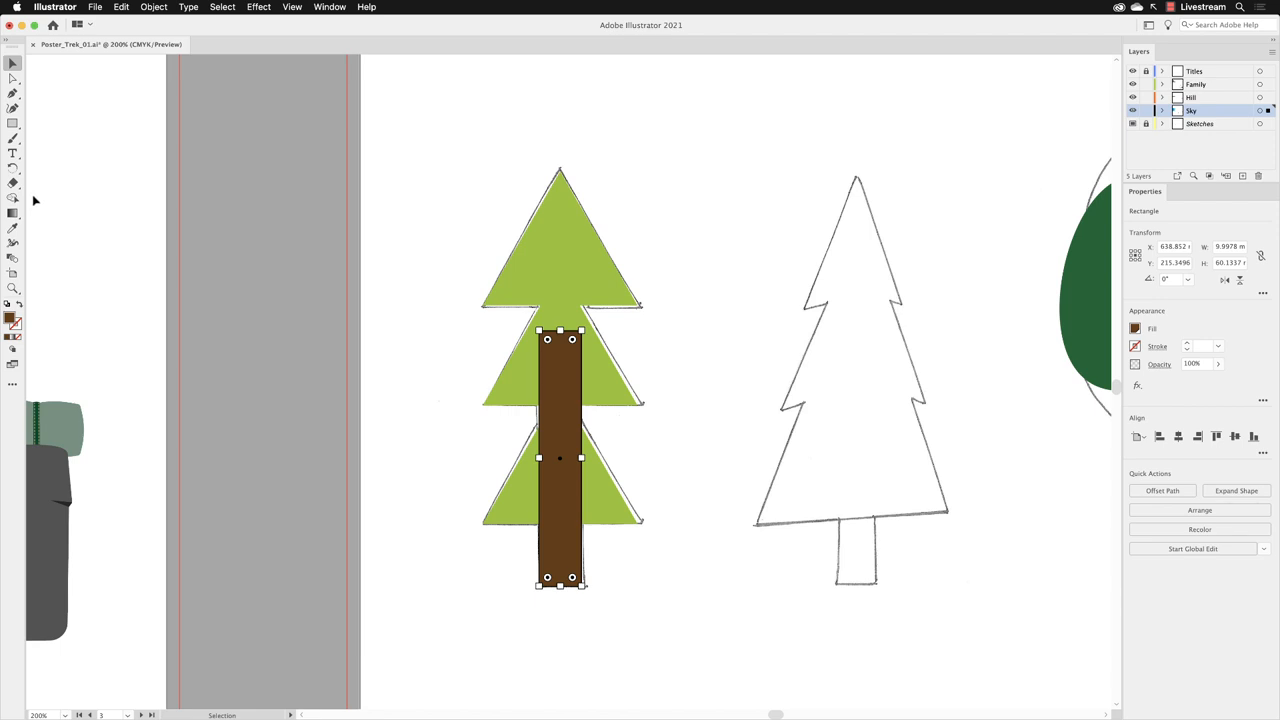
# Step: Taper the brown trunk with Free Transform Perspective Distort so its top is narrower than its base
pyautogui.click(328, 8)
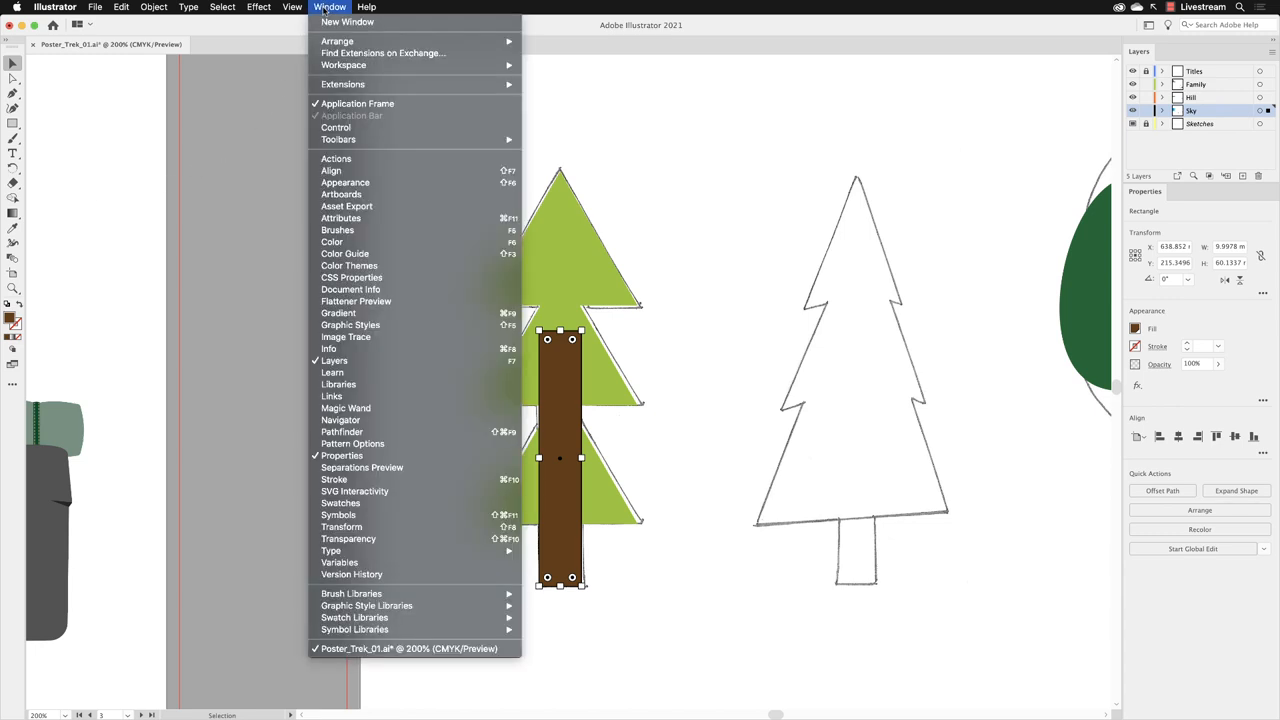
pyautogui.moveTo(338, 140)
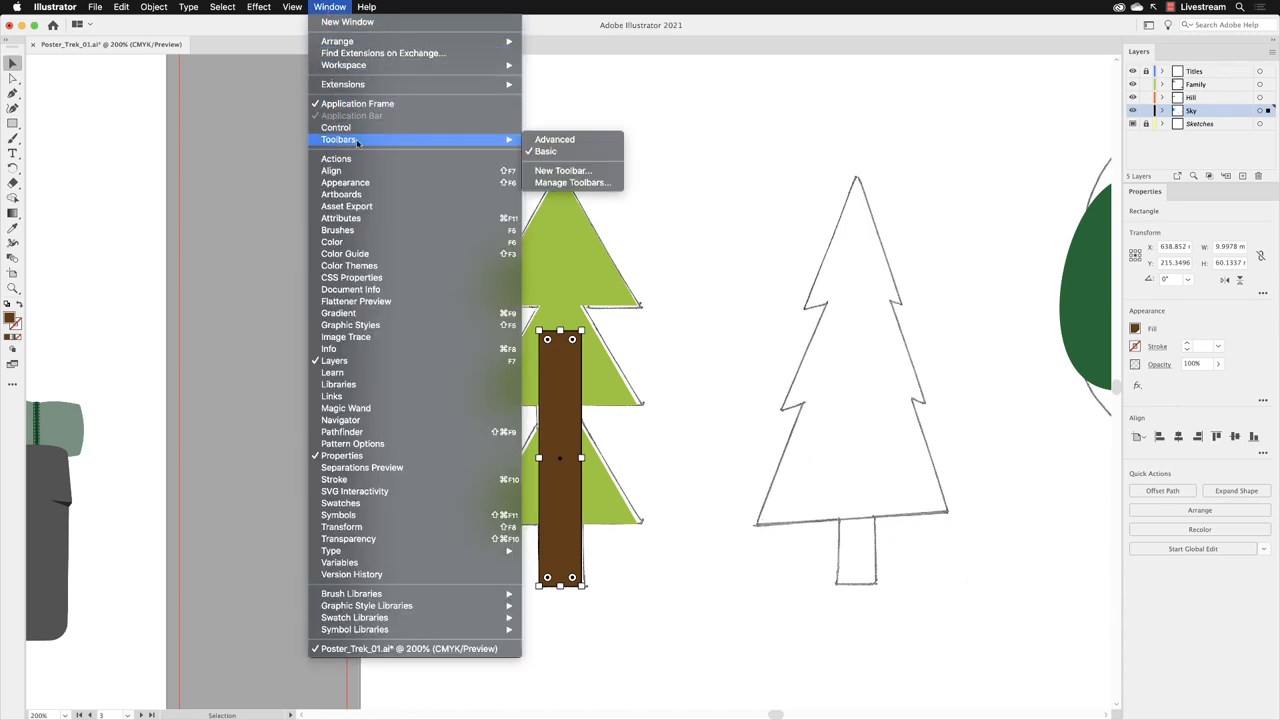
pyautogui.moveTo(598, 140)
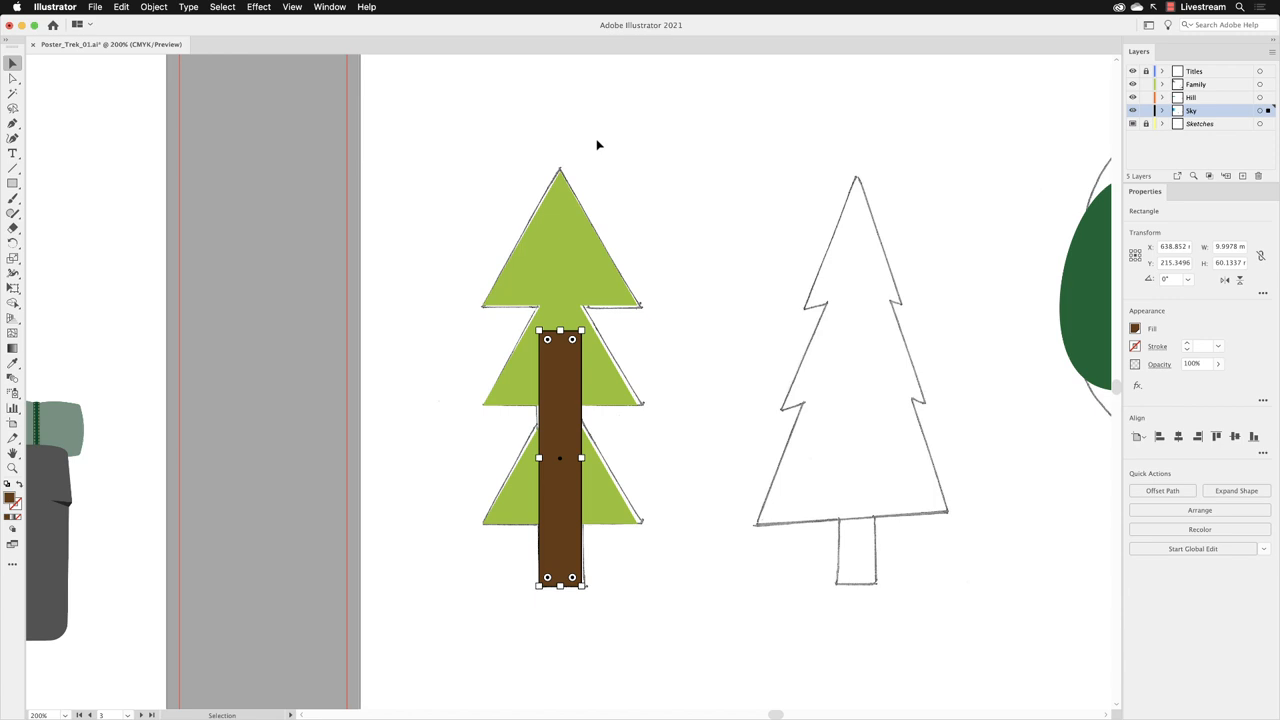
pyautogui.moveTo(548, 408)
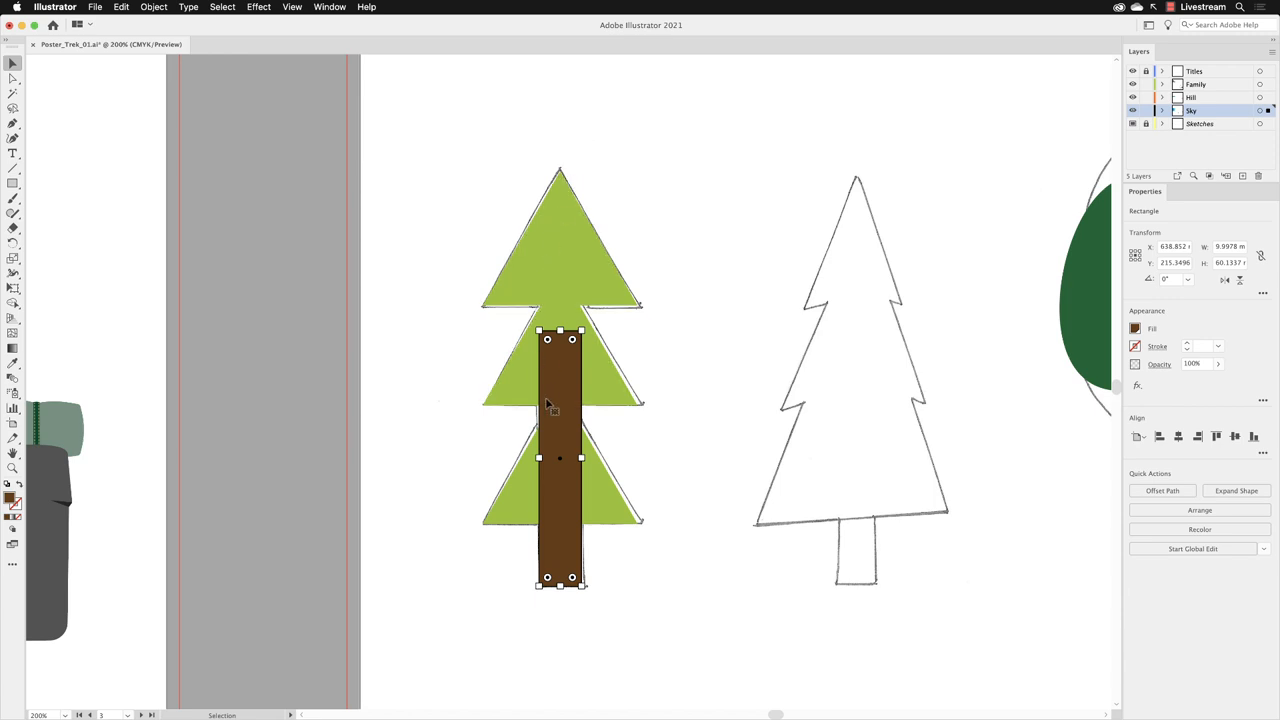
pyautogui.moveTo(564, 380)
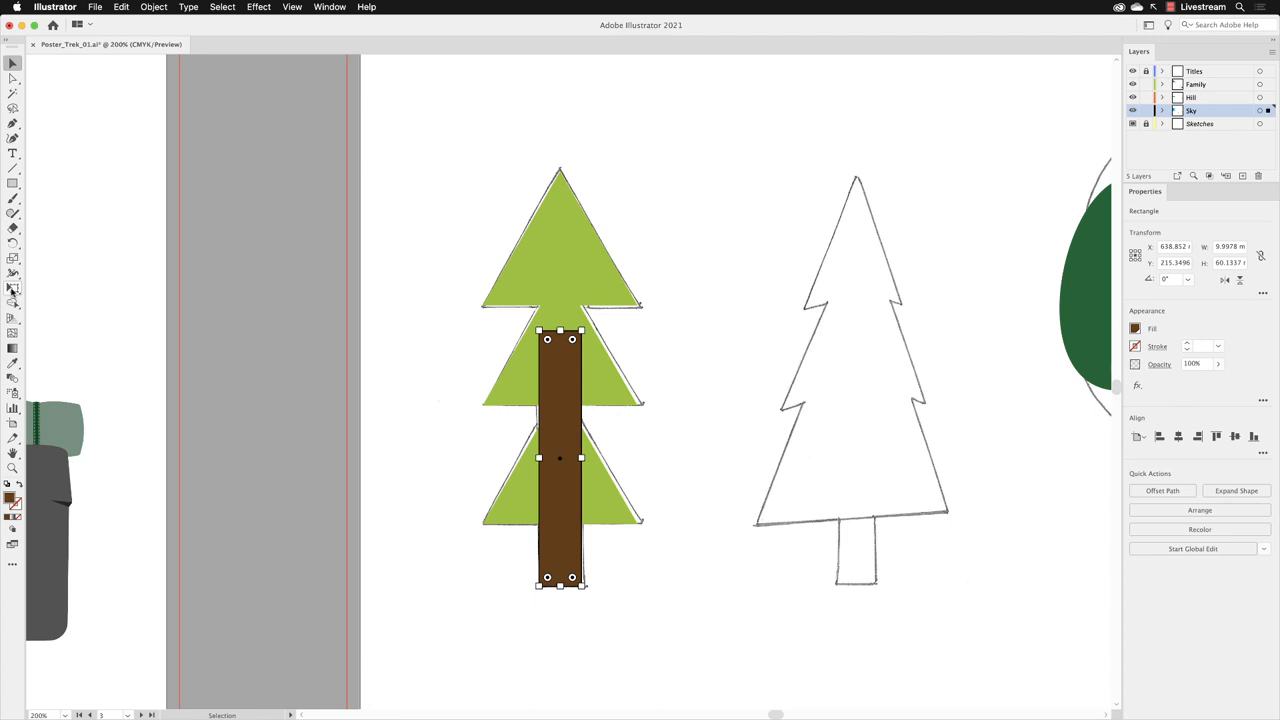
pyautogui.click(12, 288)
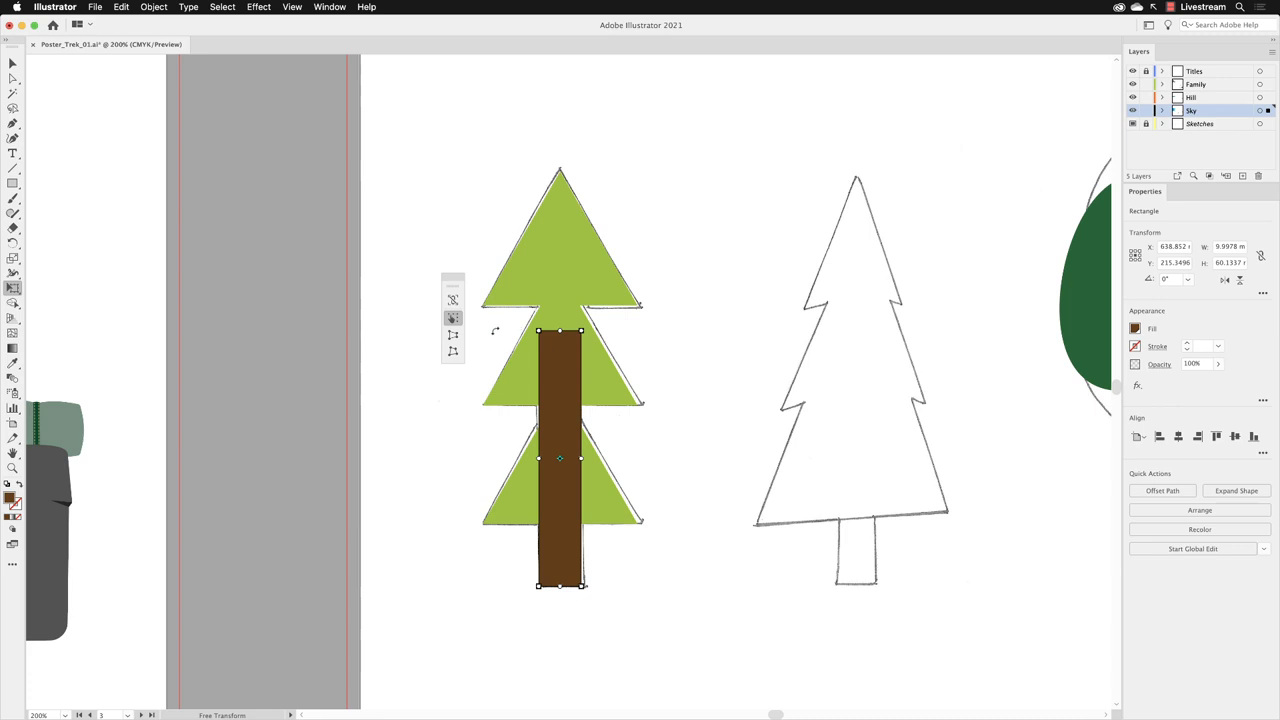
pyautogui.moveTo(452, 336)
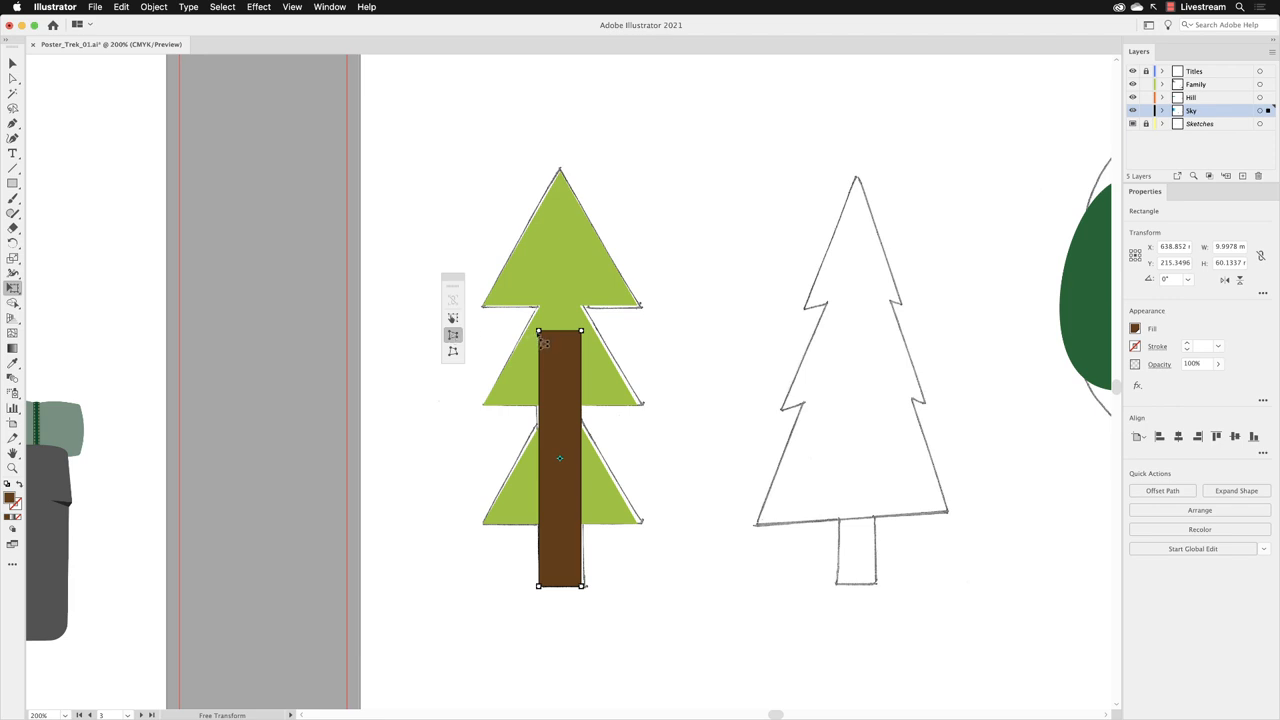
pyautogui.moveTo(540, 340)
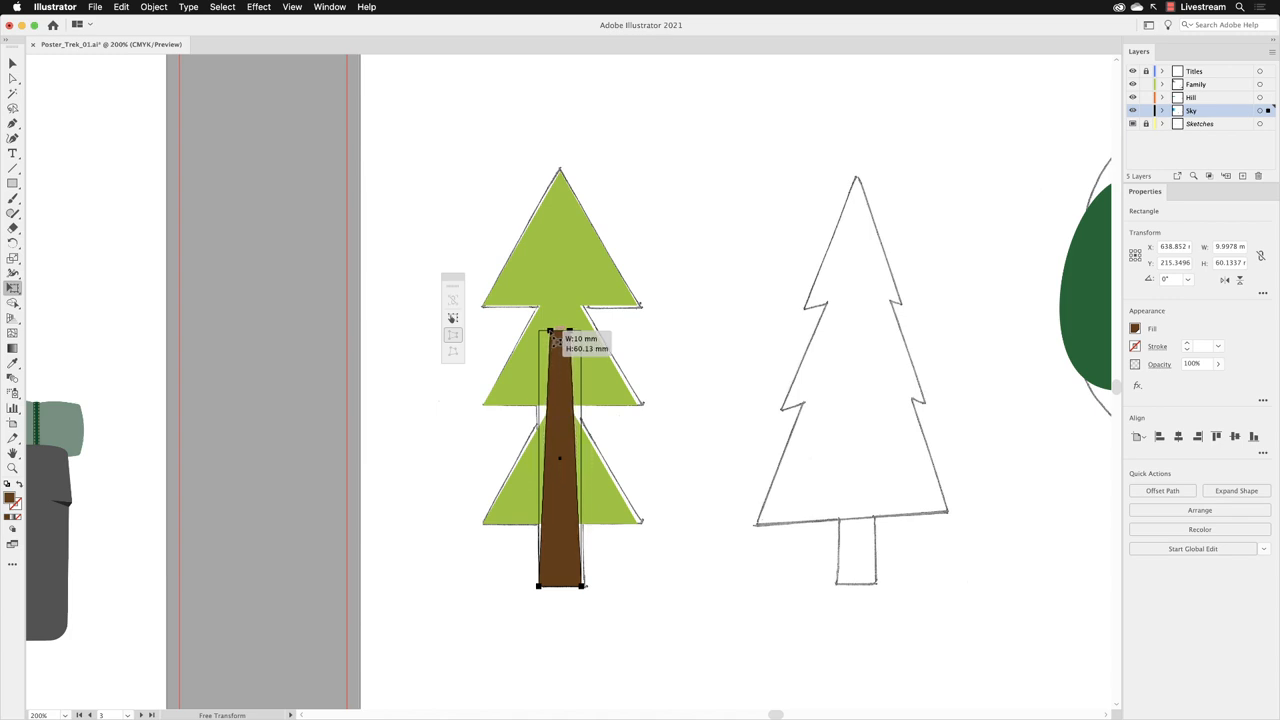
pyautogui.click(1236, 490)
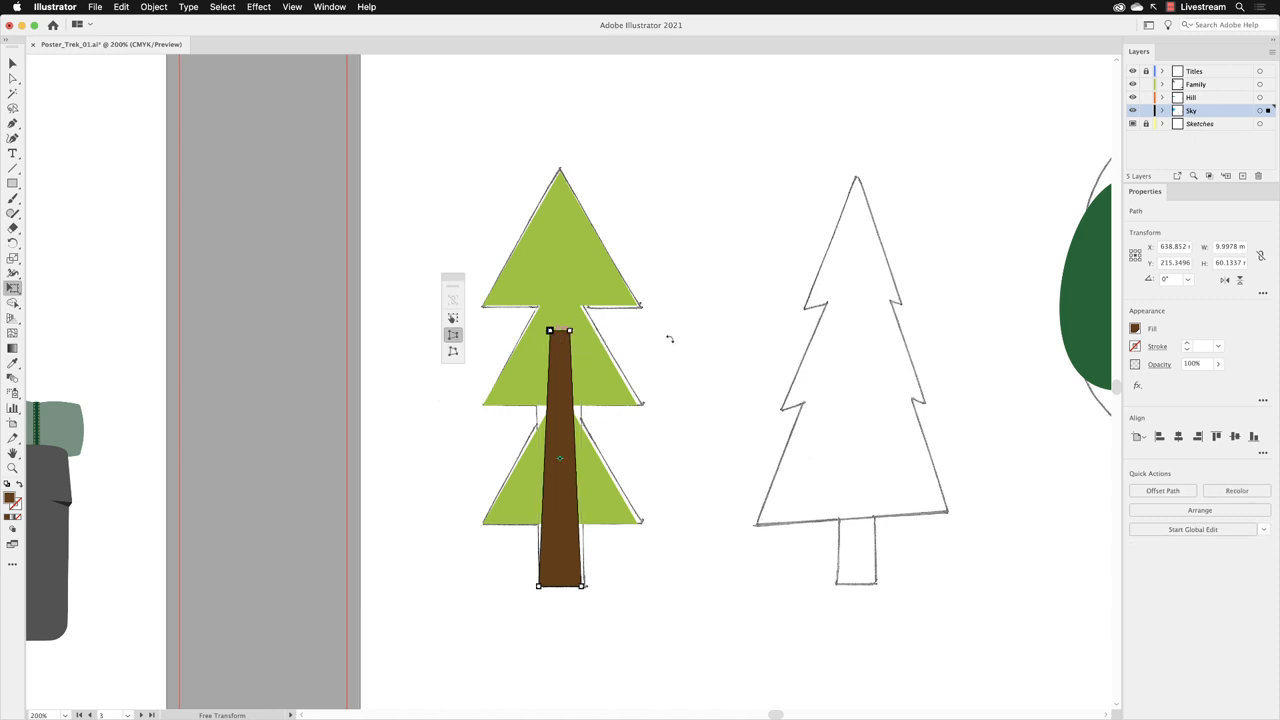
pyautogui.moveTo(664, 340)
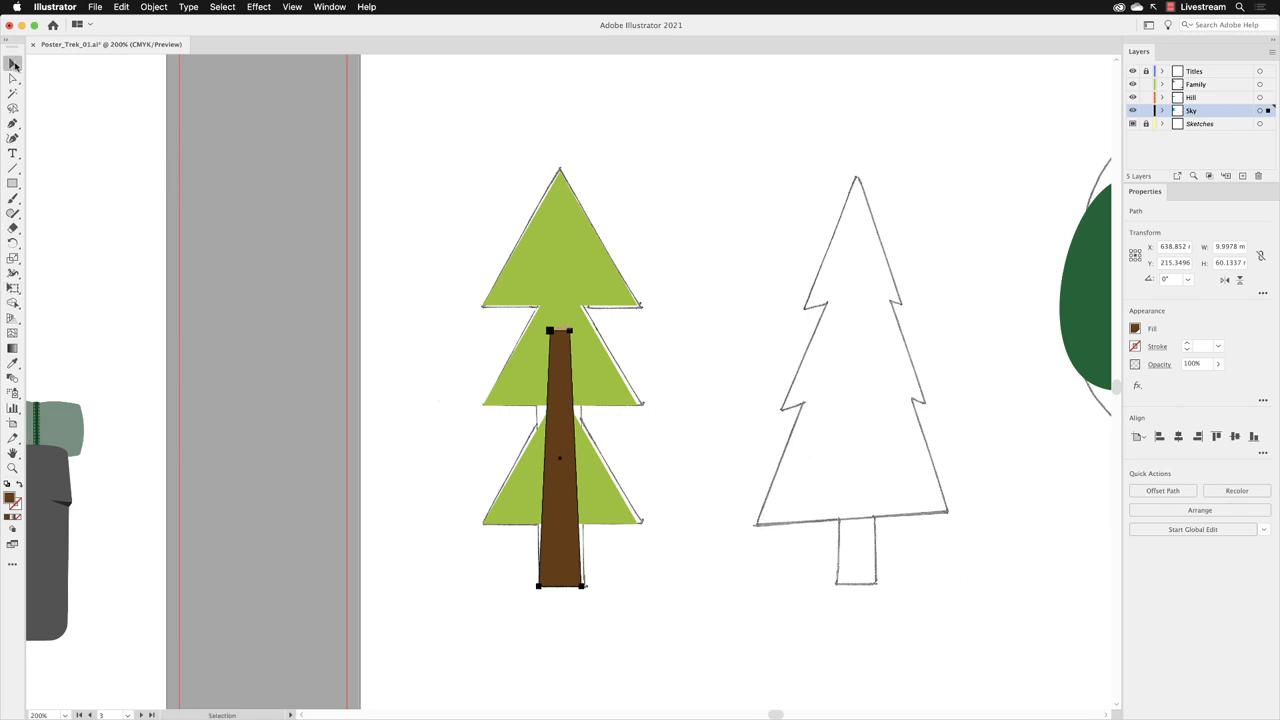
# Step: Return to the Selection tool and select the tapered trunk to keep it as finished
pyautogui.click(560, 456)
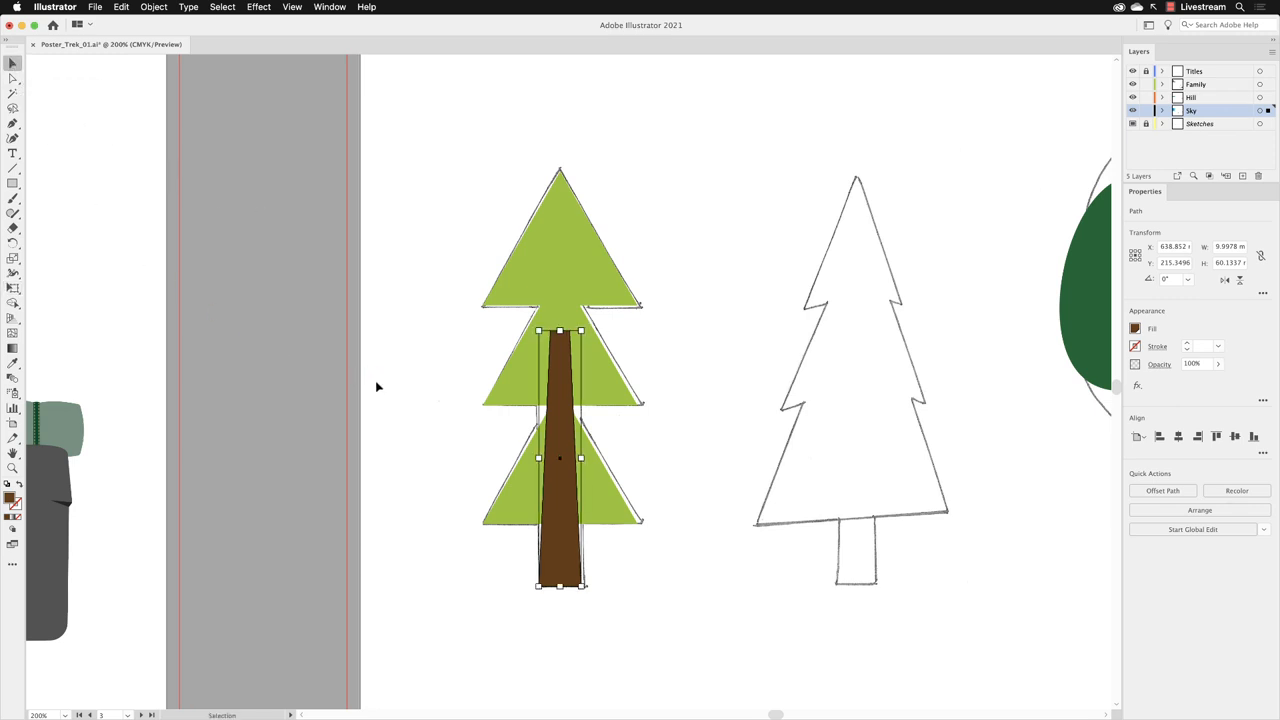